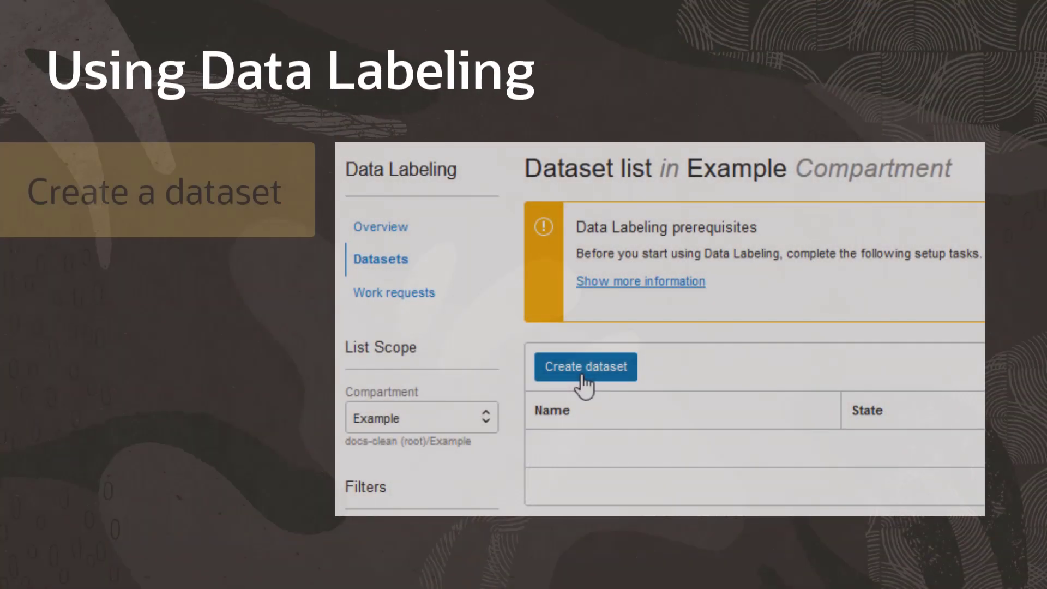
Create an image dataset named Examples using Images format and local file upload.
left_click(585, 367)
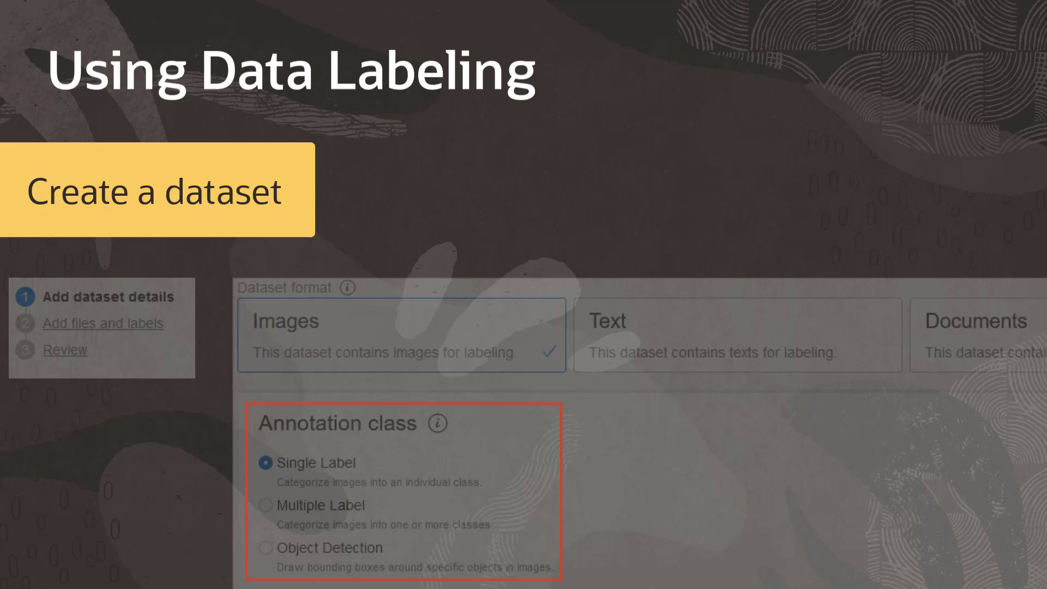
left_click(103, 323)
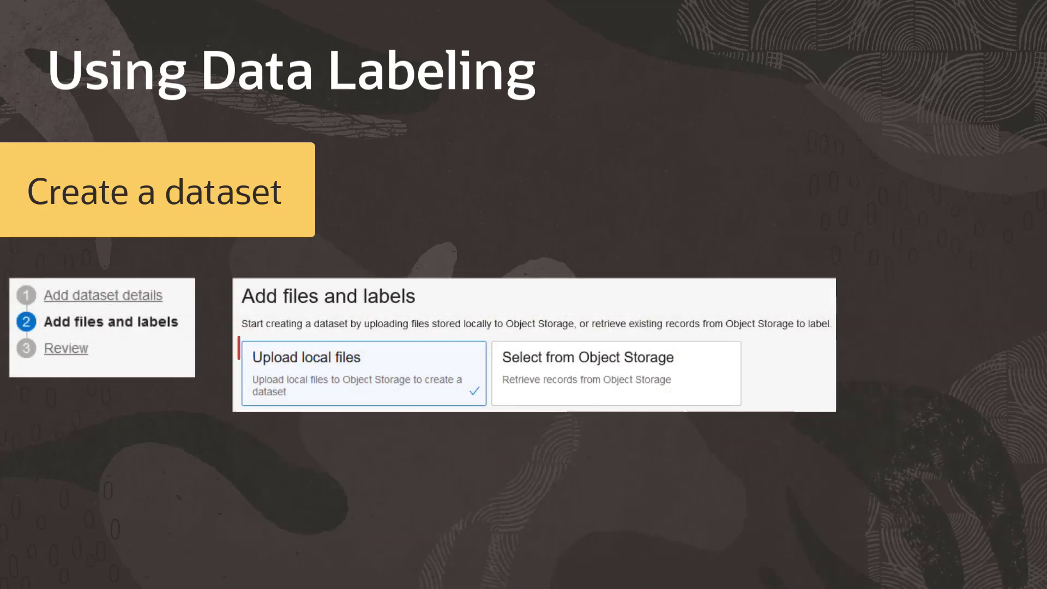
left_click(365, 372)
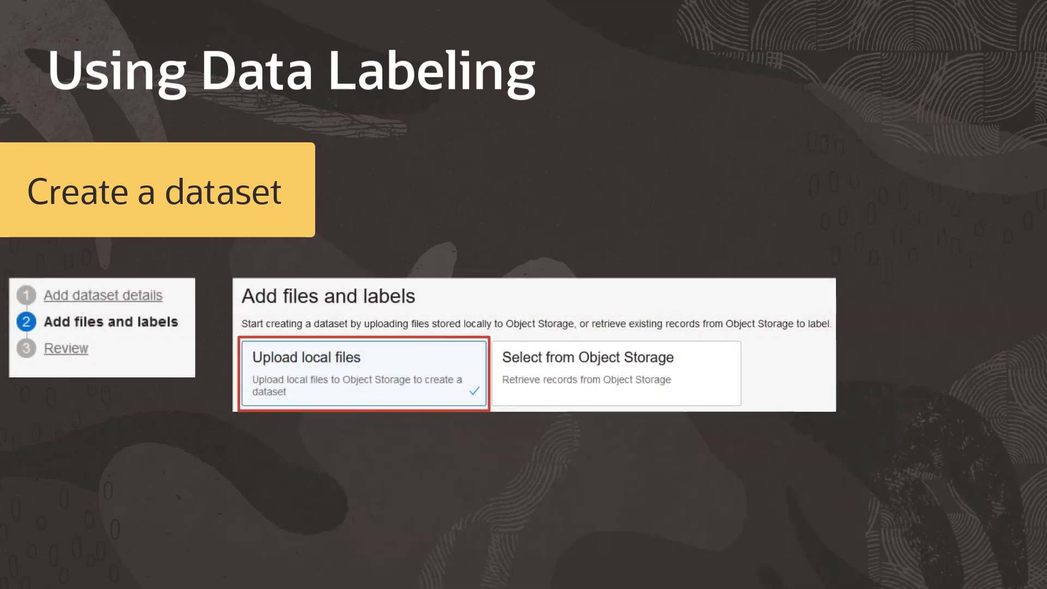
left_click(617, 373)
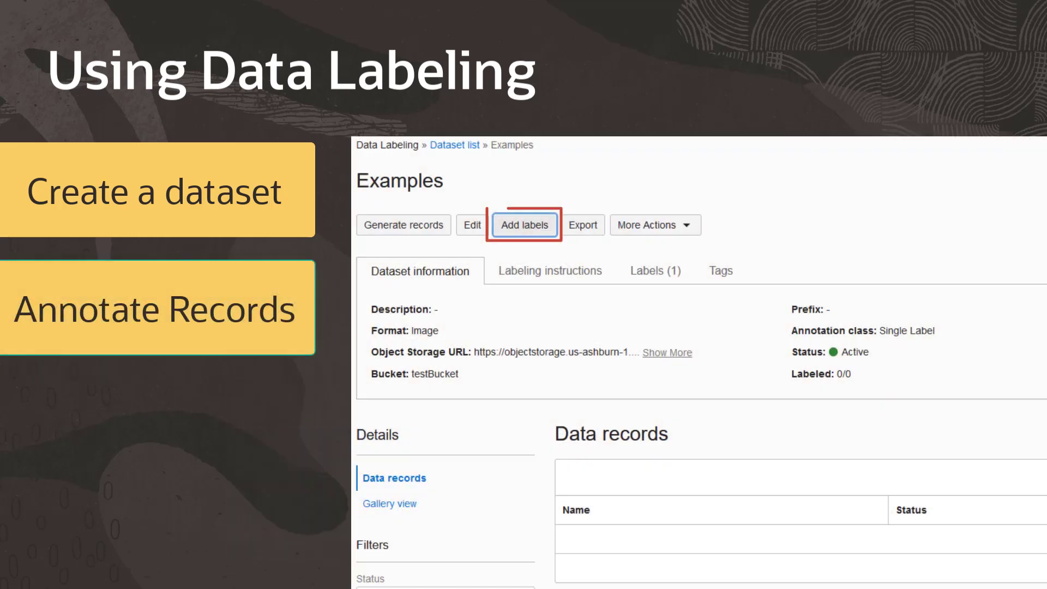
Add the 'icons' label to the dataset and bring up its Export dataset panel.
left_click(523, 224)
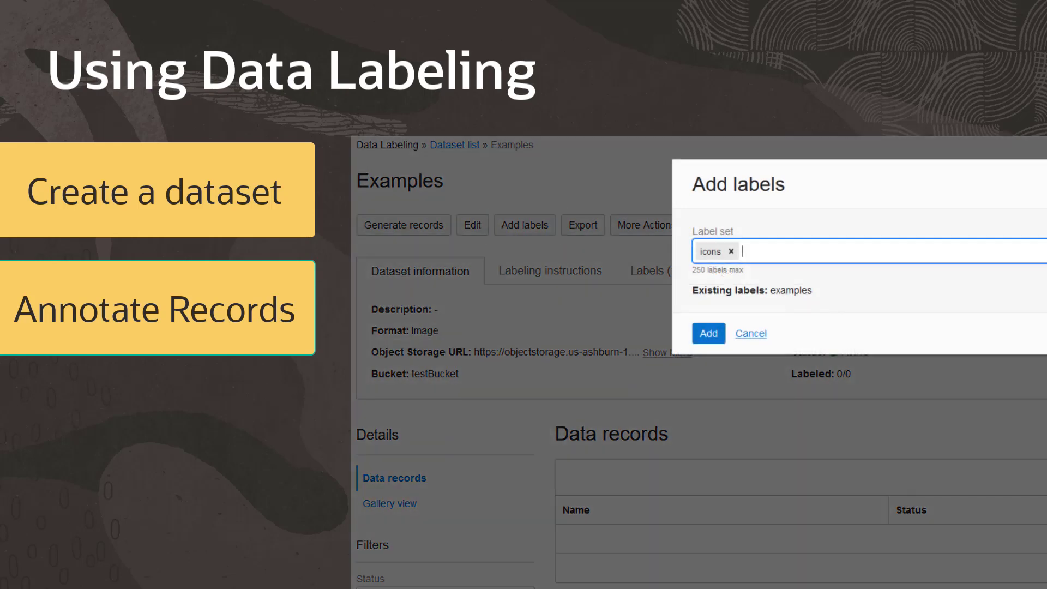
left_click(709, 334)
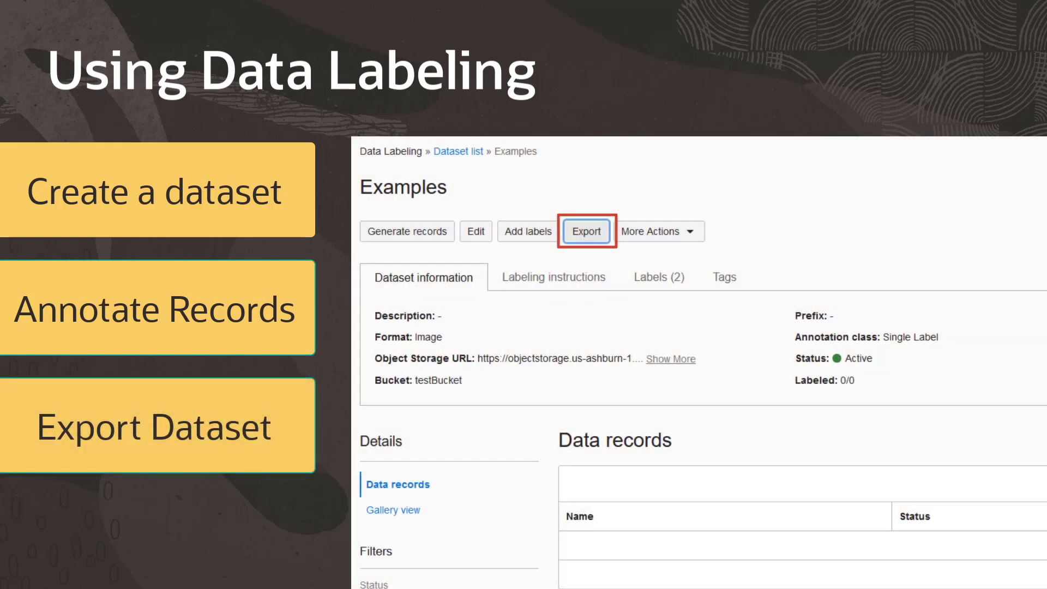
left_click(587, 231)
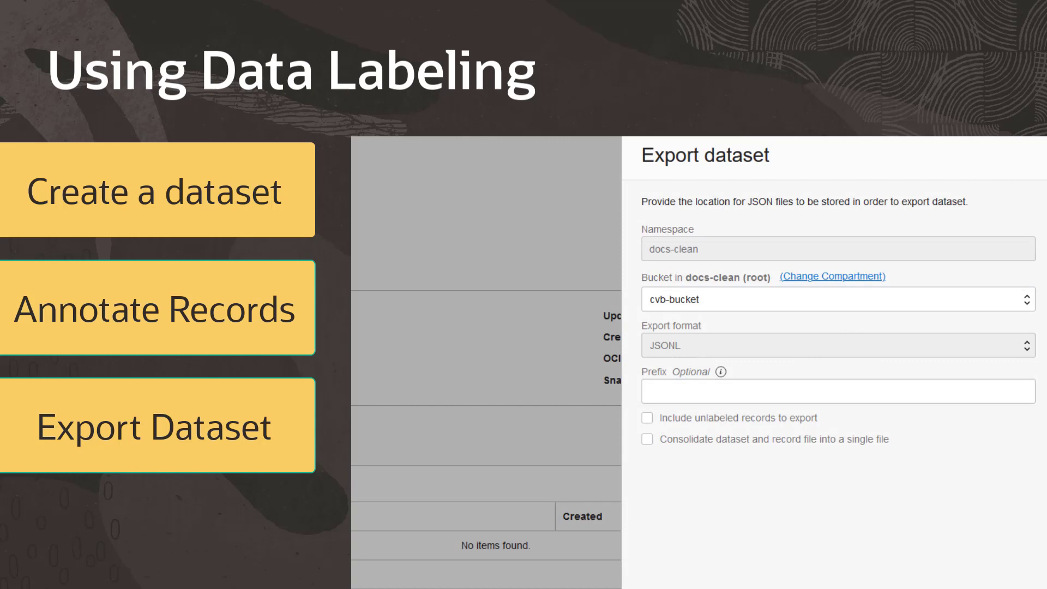